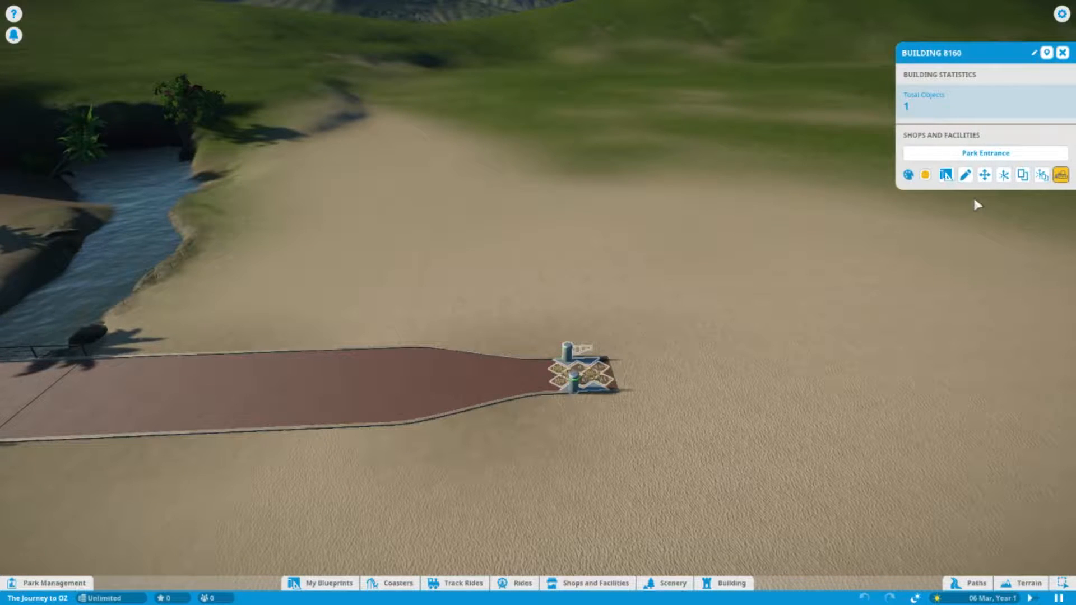
{"action": "mouse_move", "coordinate": [984, 175]}
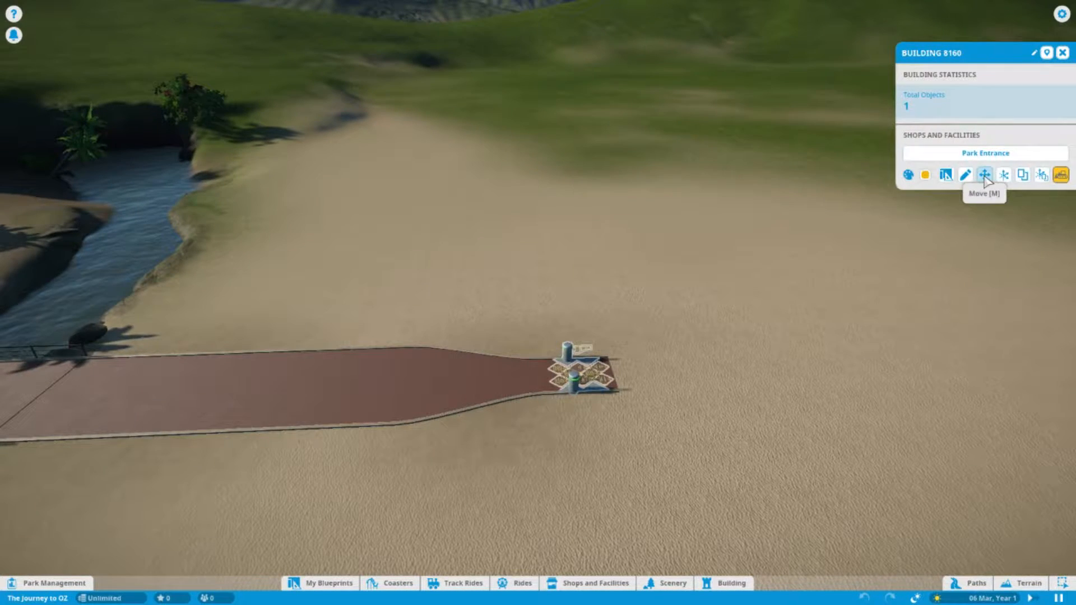
Step: Relocate the park entrance farther back onto the sand, beyond the wide entry path
{"action": "left_click", "coordinate": [971, 583]}
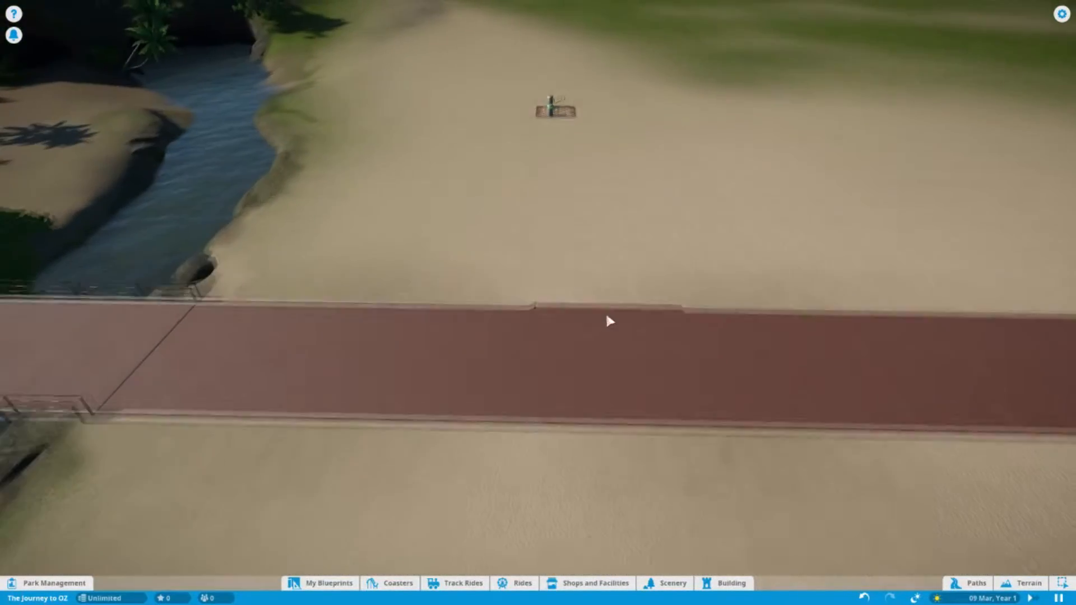
Step: Lay a row of Wood Platform floor pieces from the Custom catalogue beside the path
{"action": "left_click", "coordinate": [726, 583]}
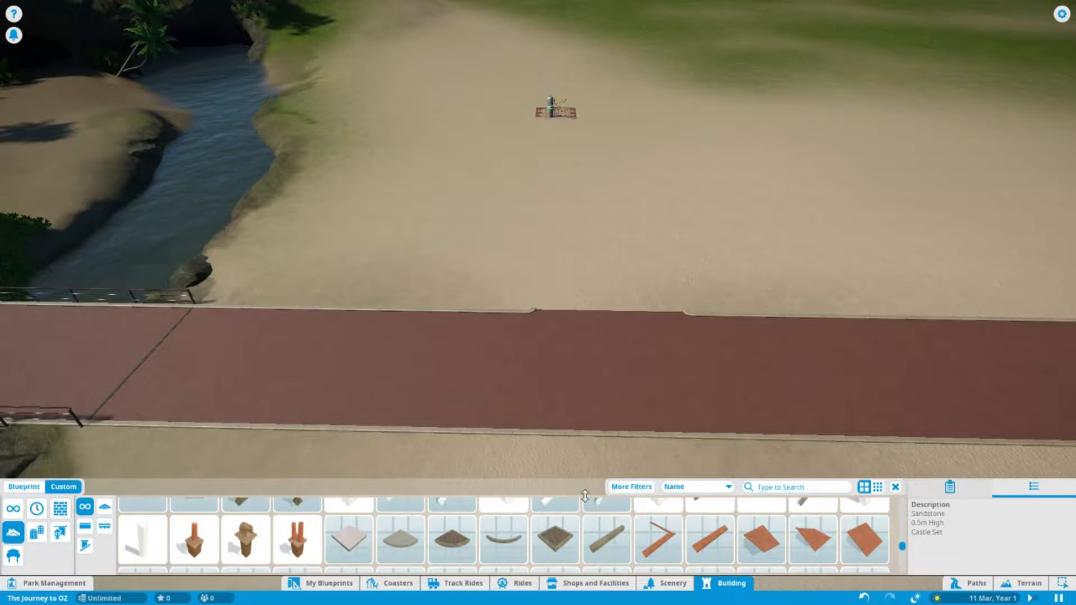
{"action": "left_click", "coordinate": [607, 539]}
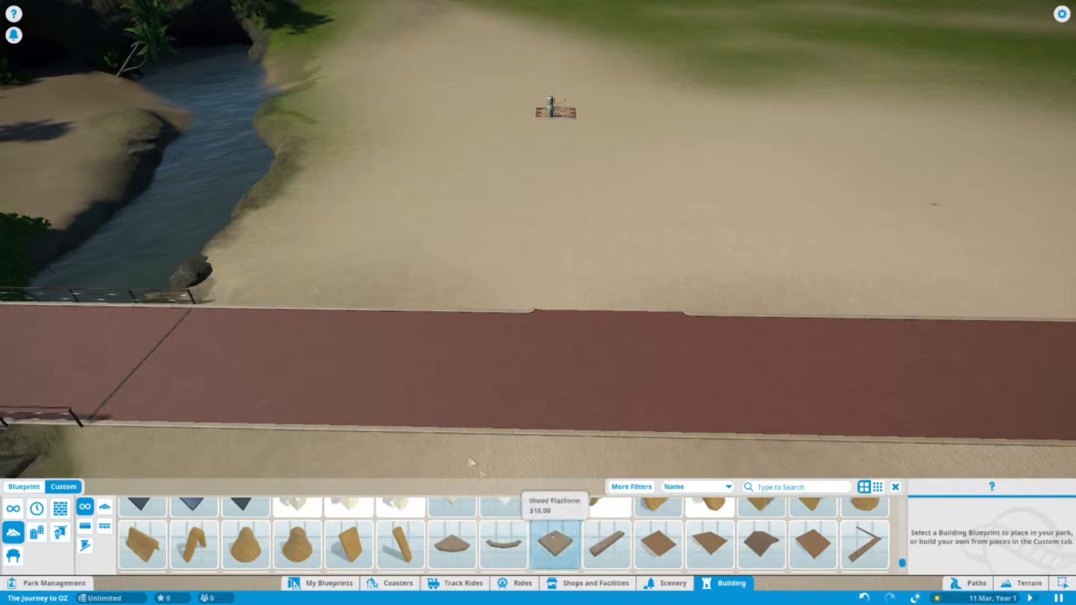
{"action": "left_click", "coordinate": [556, 544]}
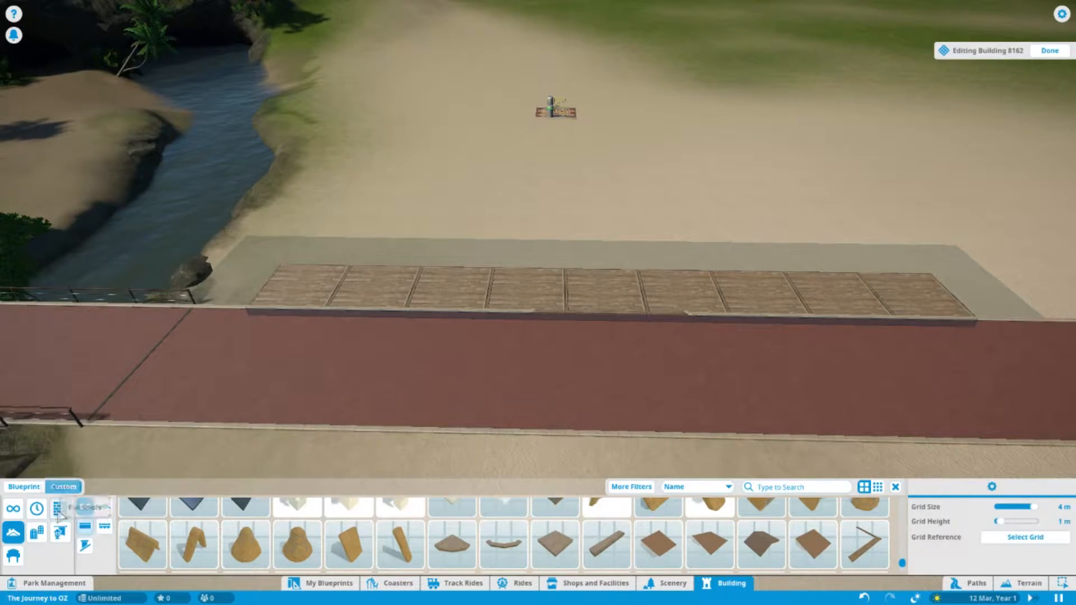
Step: Filter pieces to Classic Brick and raise tall brick walls on the wooden platform
{"action": "left_click", "coordinate": [629, 487]}
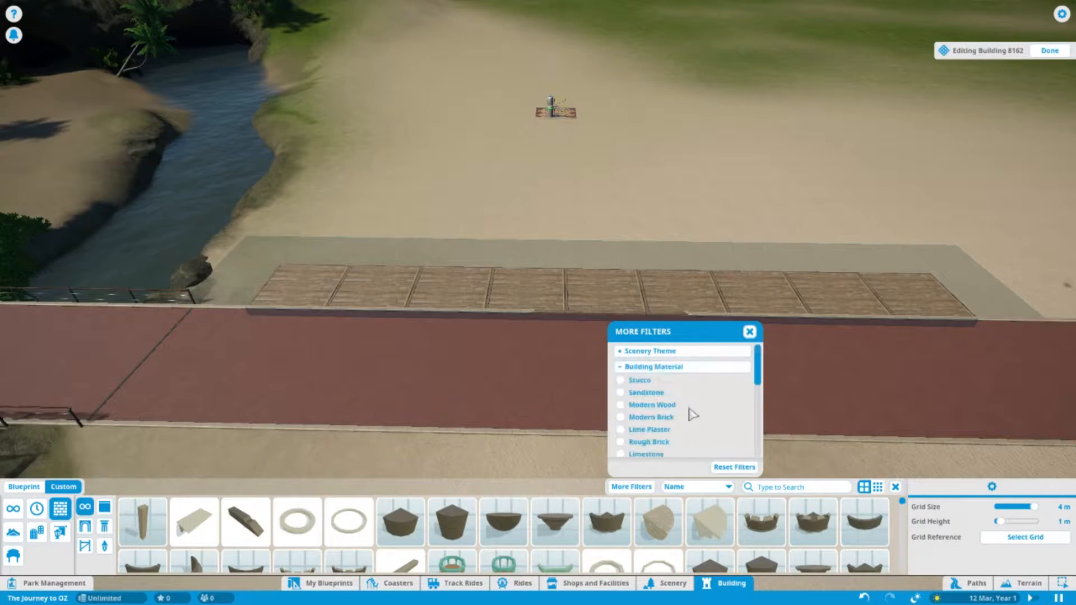
{"action": "left_click", "coordinate": [621, 361]}
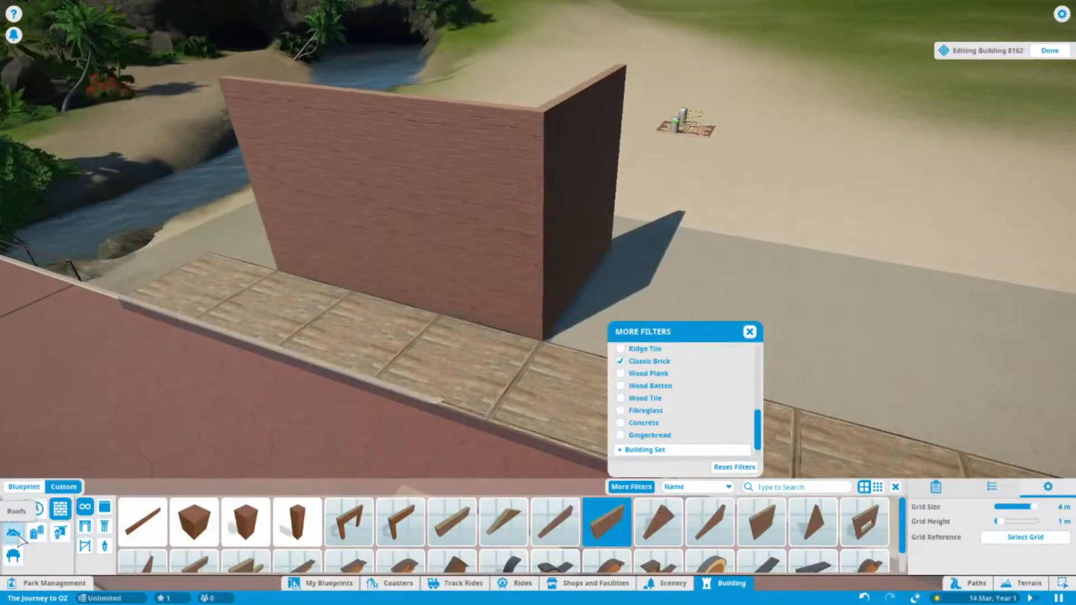
{"action": "left_click", "coordinate": [621, 361]}
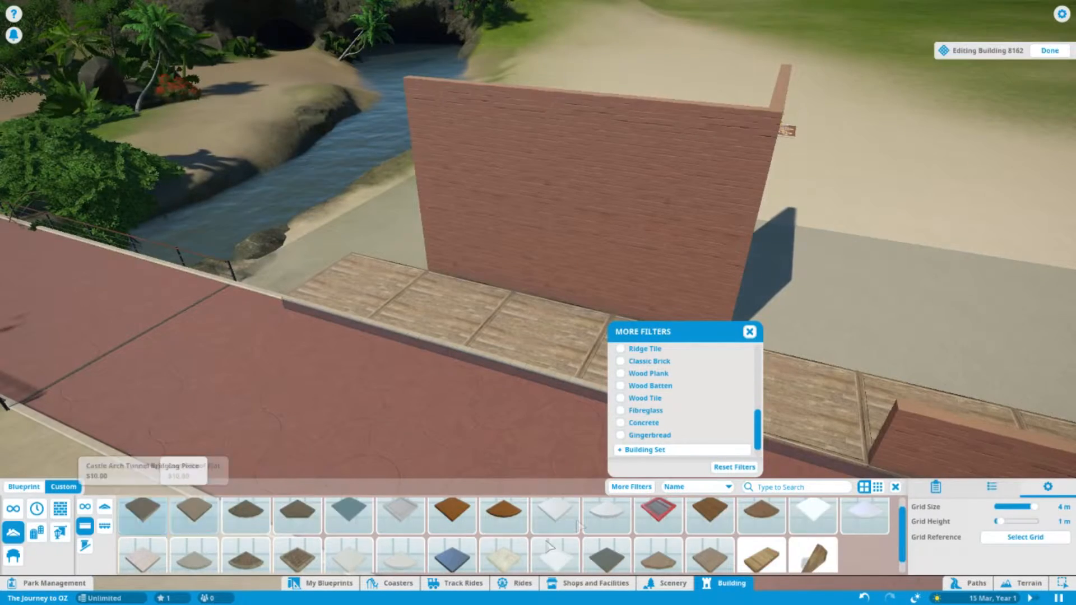
Step: Attach a rotated Wooden Deck 2m x 4m slab to the brick wall as an awning
{"action": "left_click", "coordinate": [760, 547]}
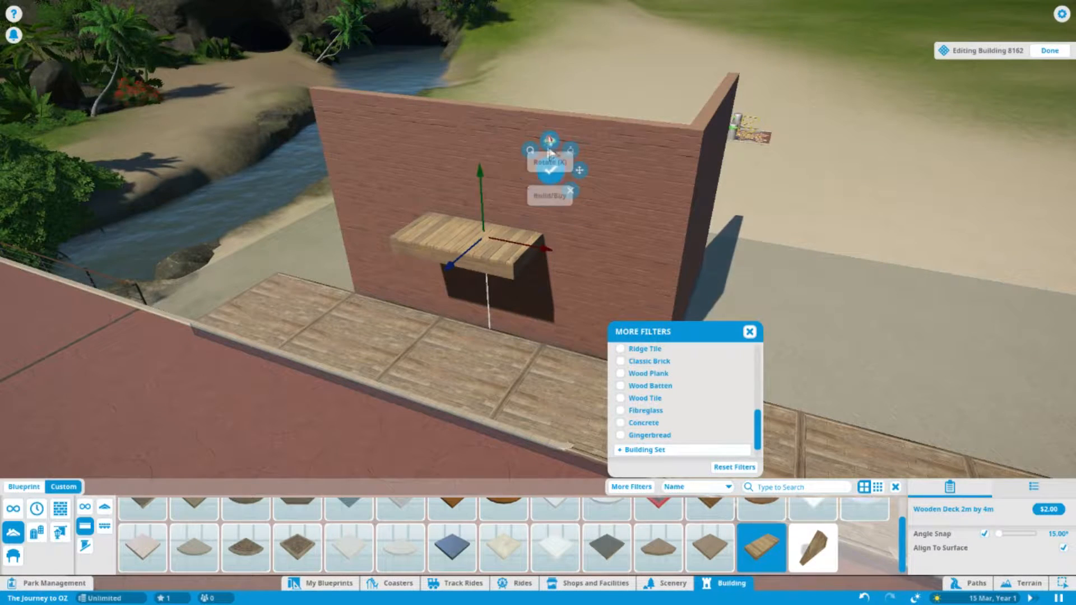
{"action": "left_click", "coordinate": [550, 138]}
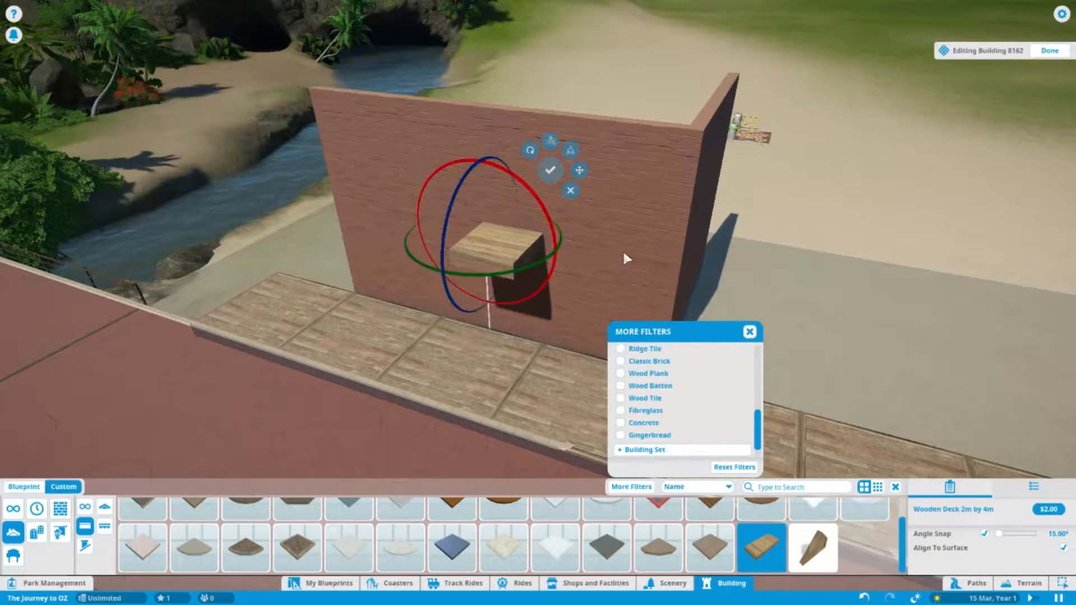
{"action": "left_click", "coordinate": [549, 140]}
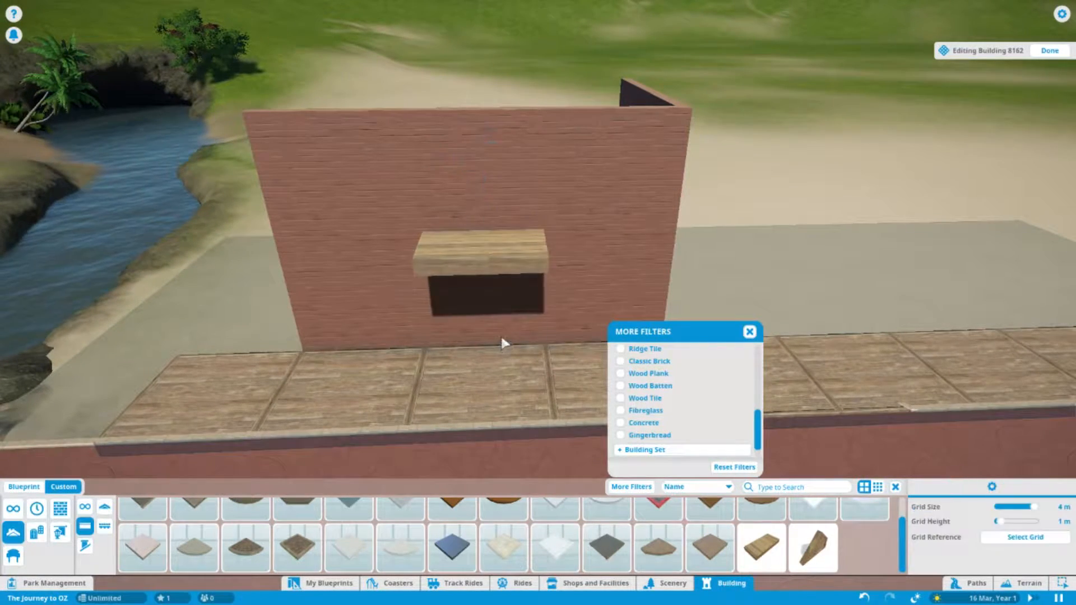
{"action": "left_click", "coordinate": [481, 254]}
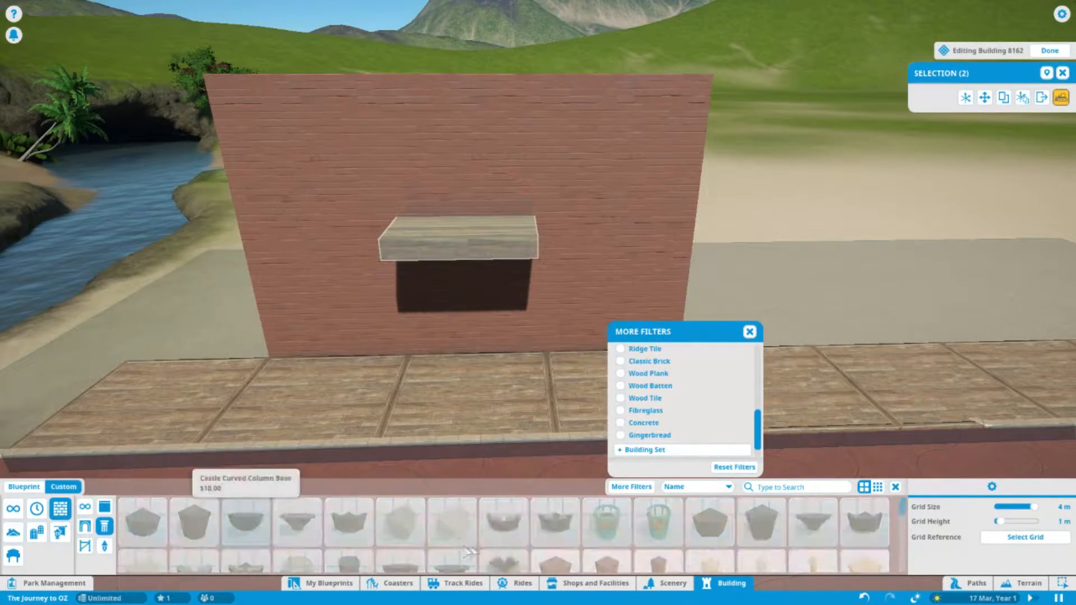
Step: Stand two Wooden Pillar 4m - Plain posts on the platform under the awning
{"action": "left_click", "coordinate": [658, 532]}
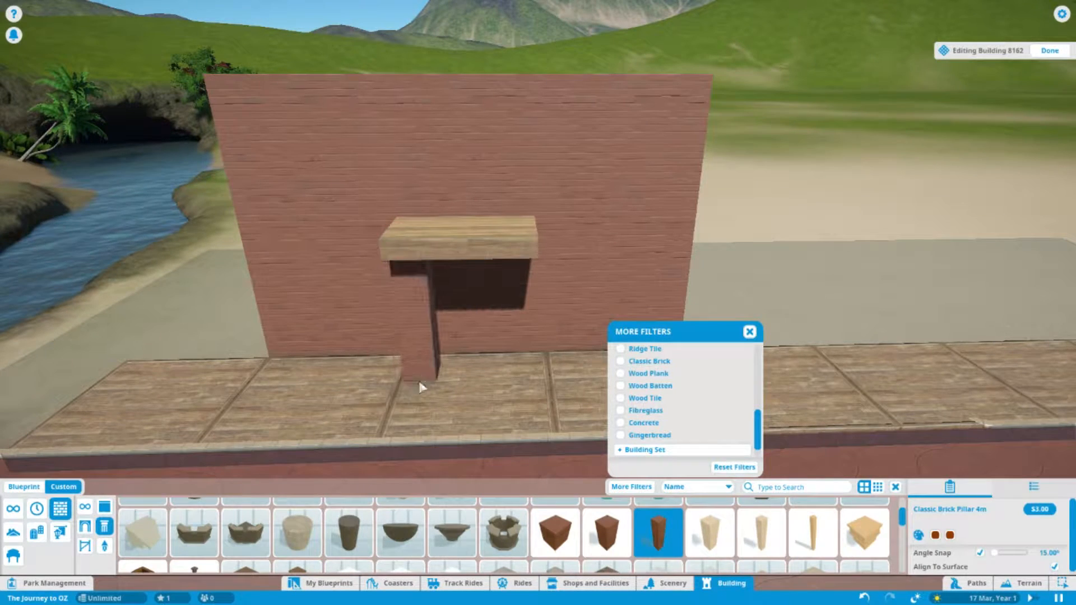
{"action": "scroll", "scroll_direction": "left", "scroll_amount": 3}
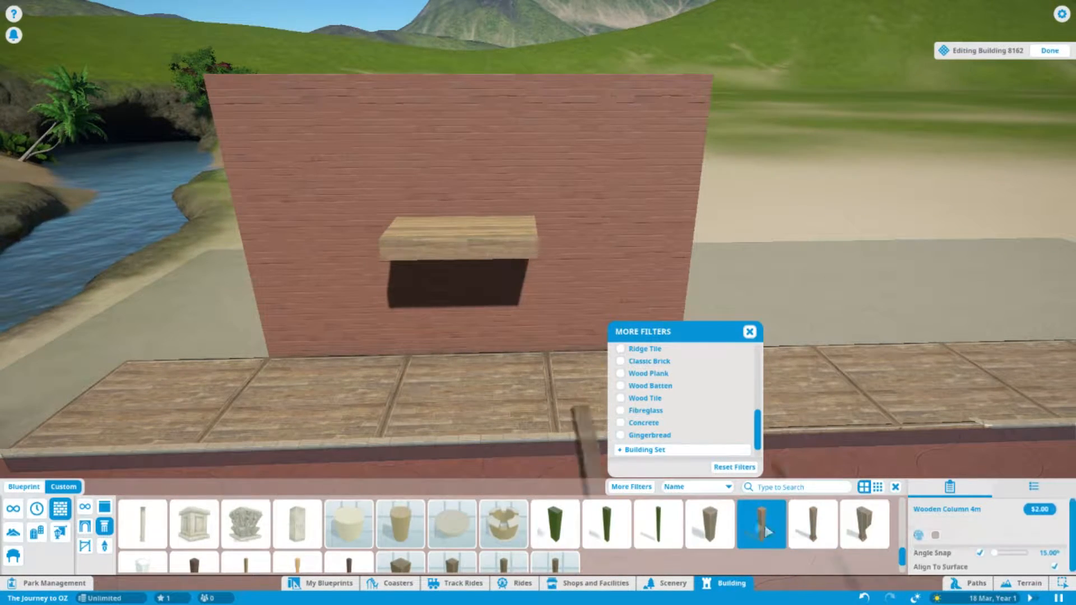
{"action": "left_click", "coordinate": [812, 525]}
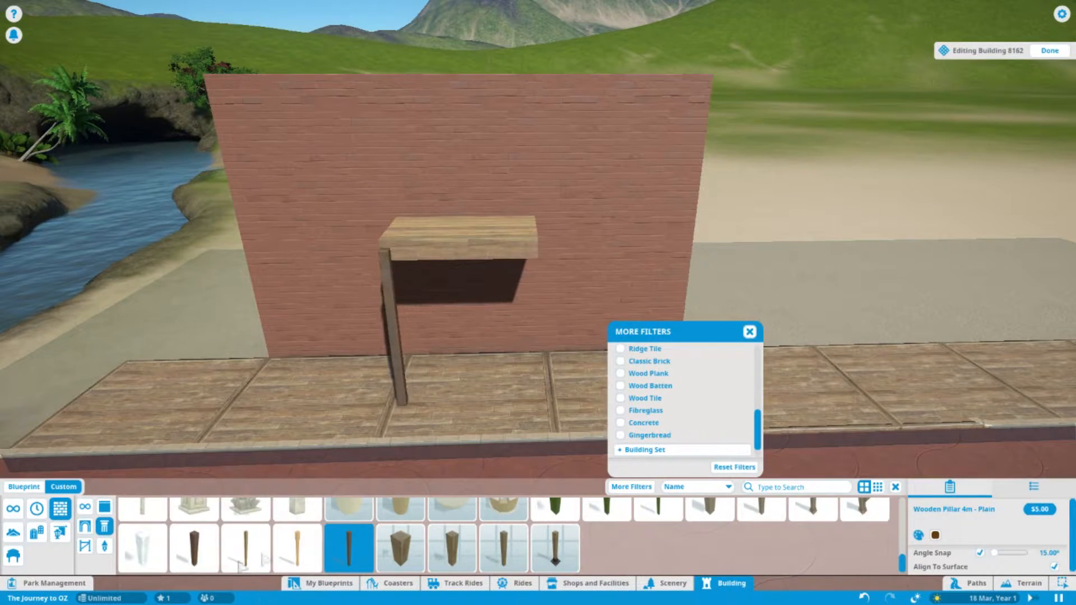
{"action": "left_click", "coordinate": [245, 547]}
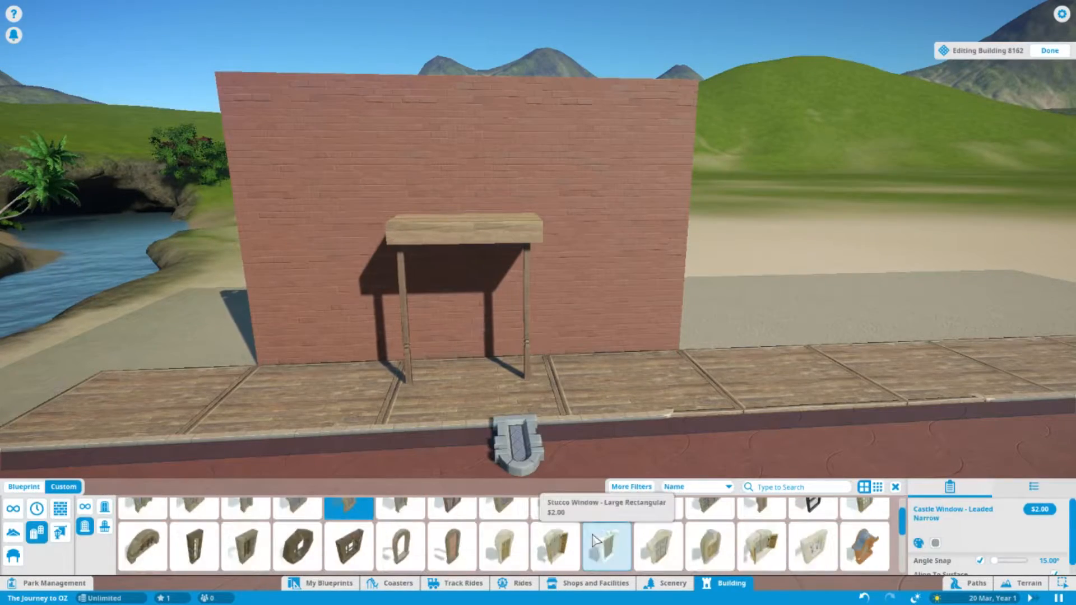
Step: Select the two-storey brick building to enter Editing Building mode and browse Custom pieces
{"action": "left_click", "coordinate": [554, 532]}
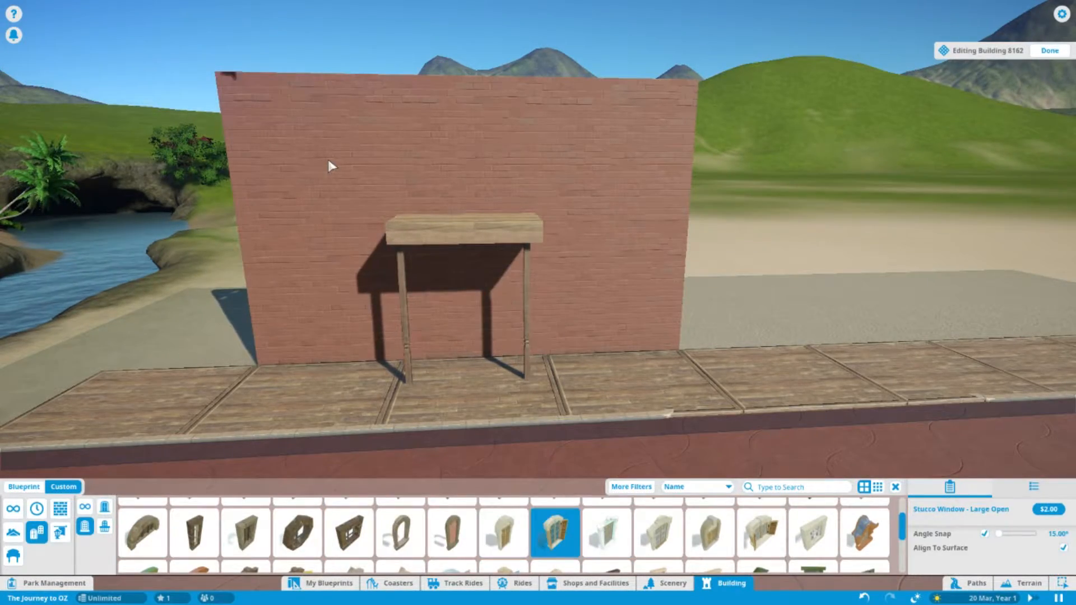
{"action": "left_click", "coordinate": [1049, 50]}
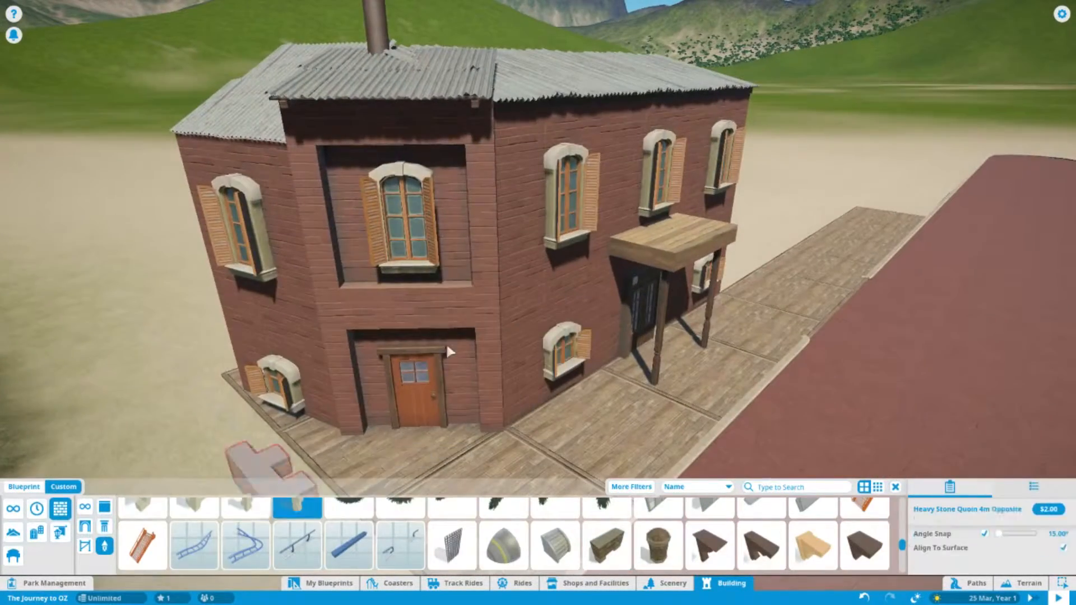
{"action": "left_click", "coordinate": [194, 522]}
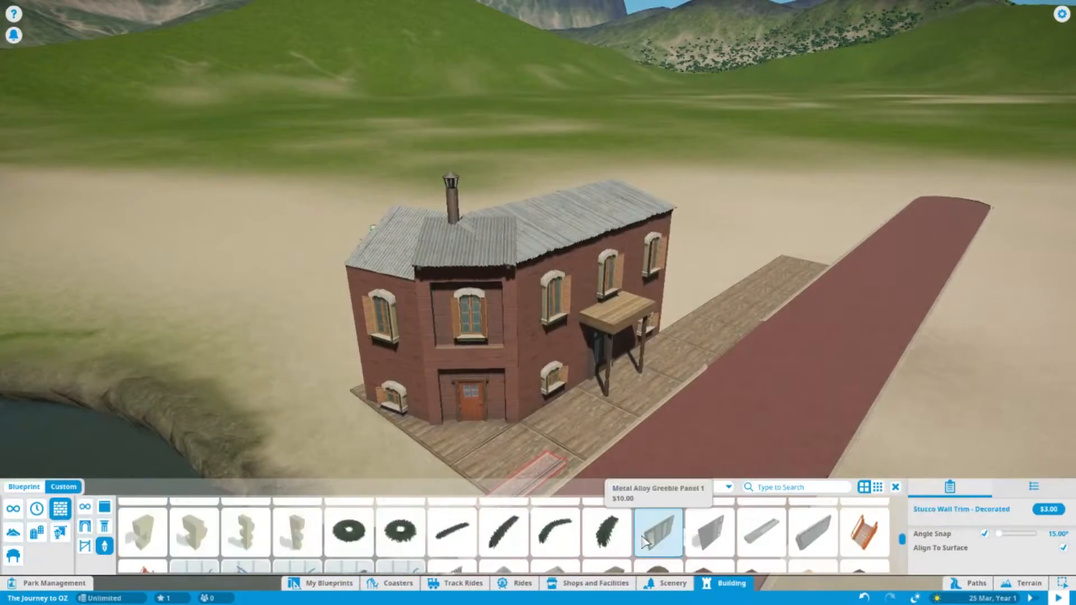
{"action": "left_click", "coordinate": [143, 546]}
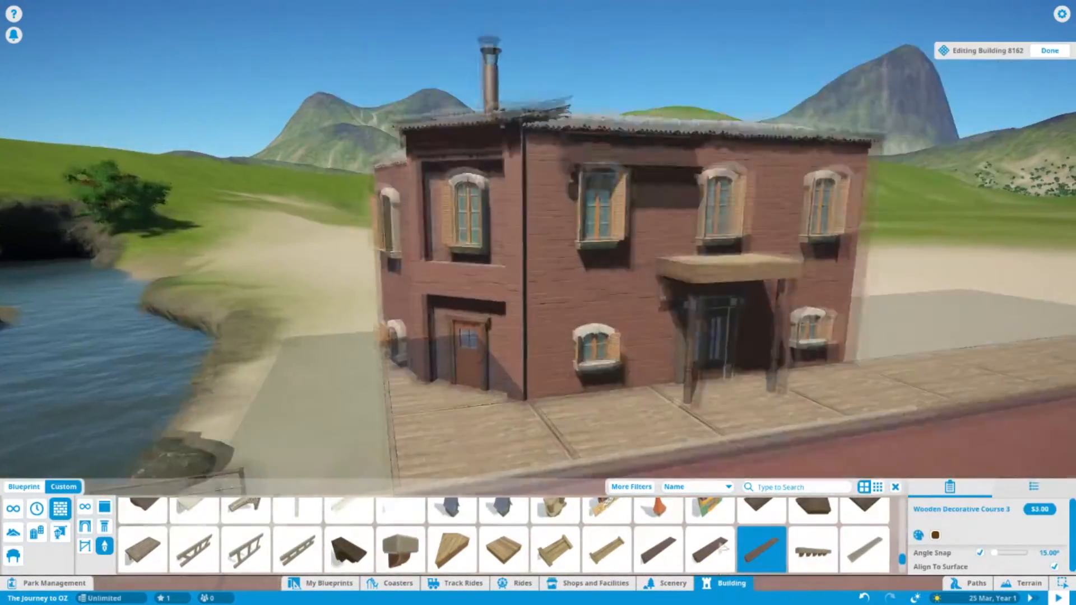
Step: Place a Wooden Lateral Support under the roof edge; preview planks, icing swirls, sandstone supports
{"action": "left_click", "coordinate": [813, 550]}
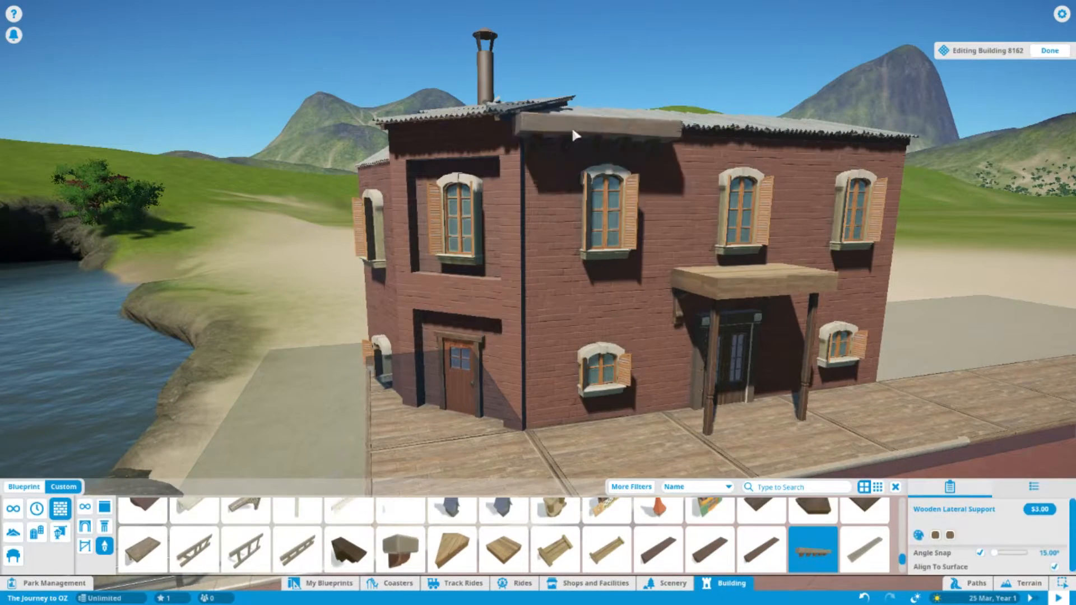
{"action": "left_click", "coordinate": [990, 487]}
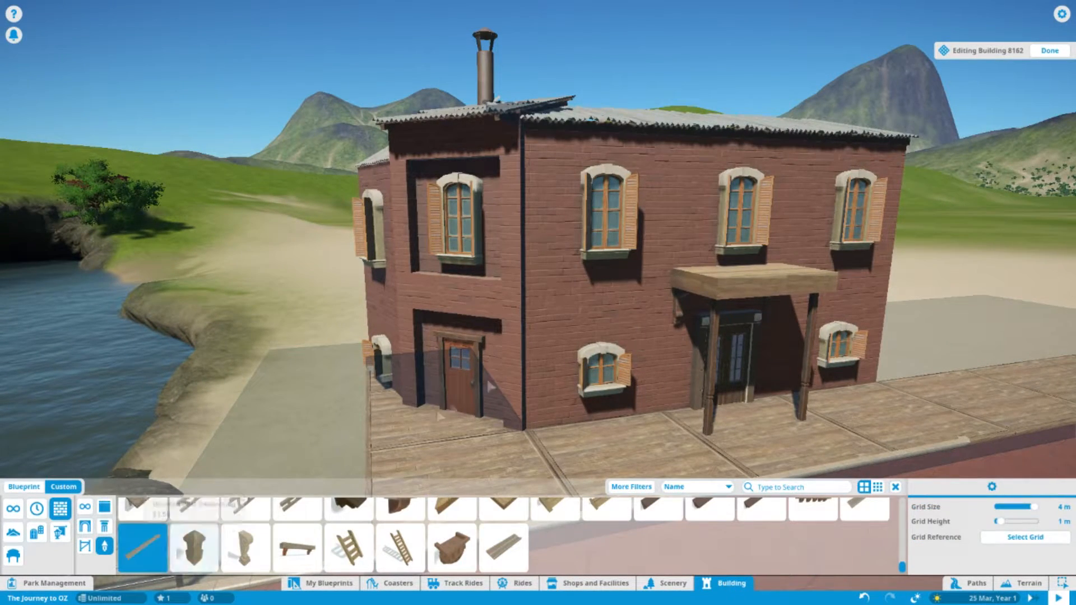
{"action": "left_click", "coordinate": [141, 548]}
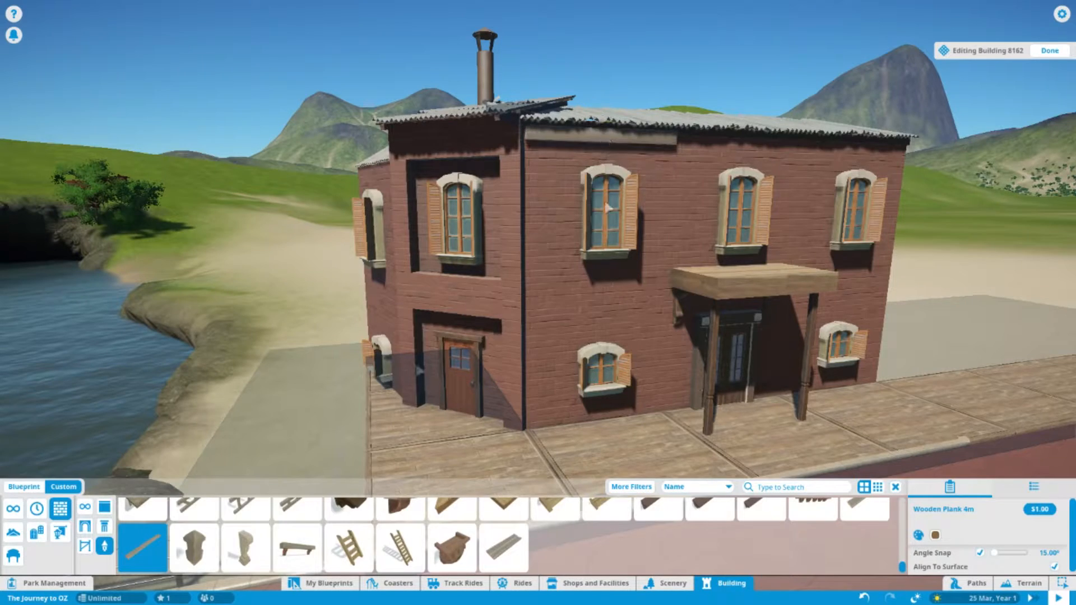
{"action": "left_click", "coordinate": [549, 549]}
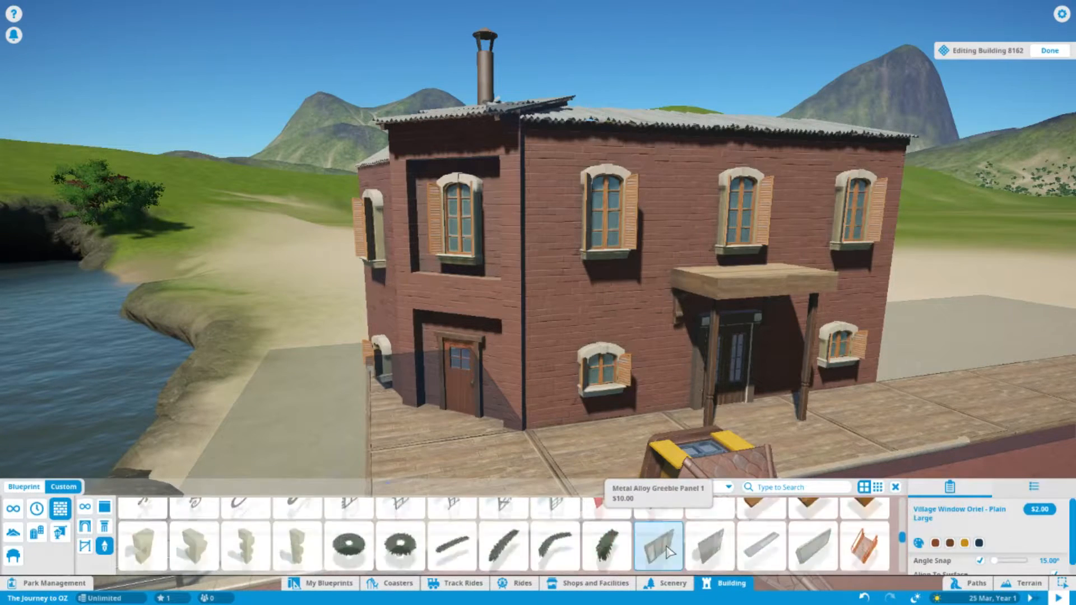
{"action": "left_click", "coordinate": [452, 525]}
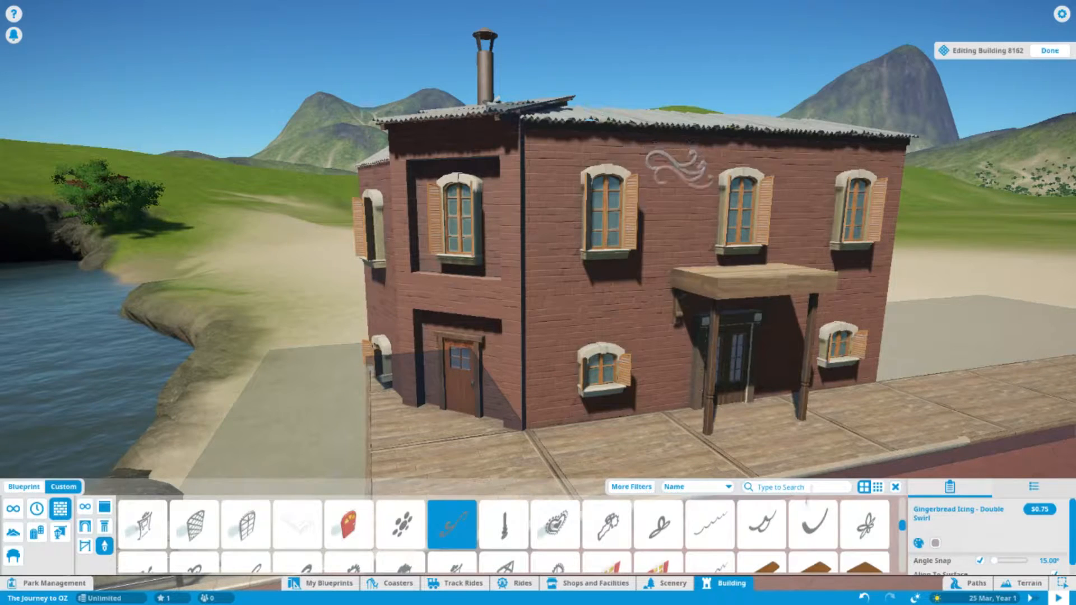
{"action": "left_click", "coordinate": [709, 526]}
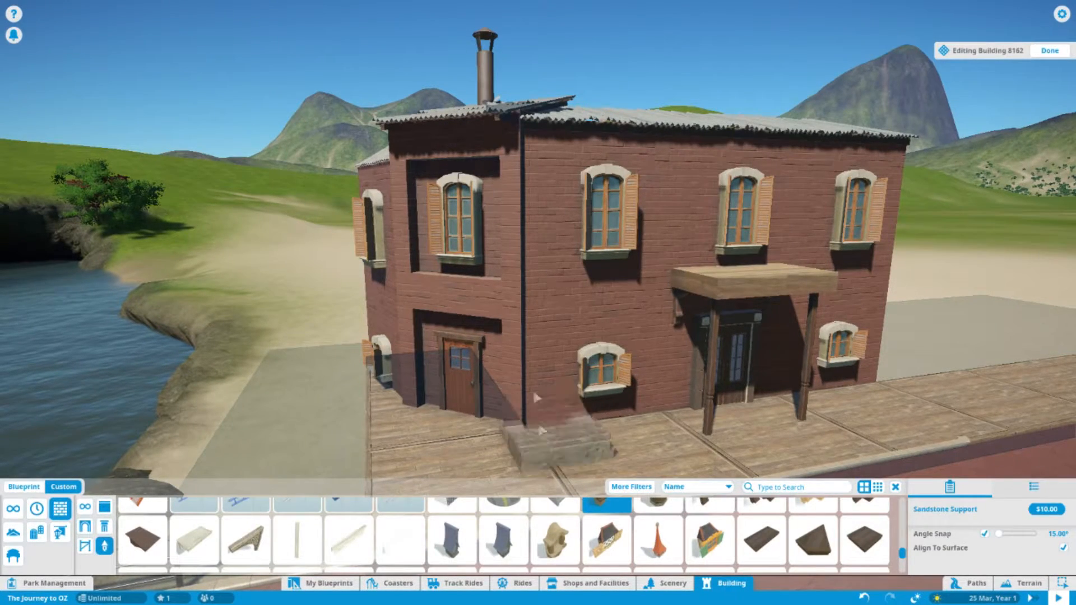
Step: Place and rotate a Stone Trim - Quarter Circle bracket below the upper-left window
{"action": "left_click", "coordinate": [245, 527]}
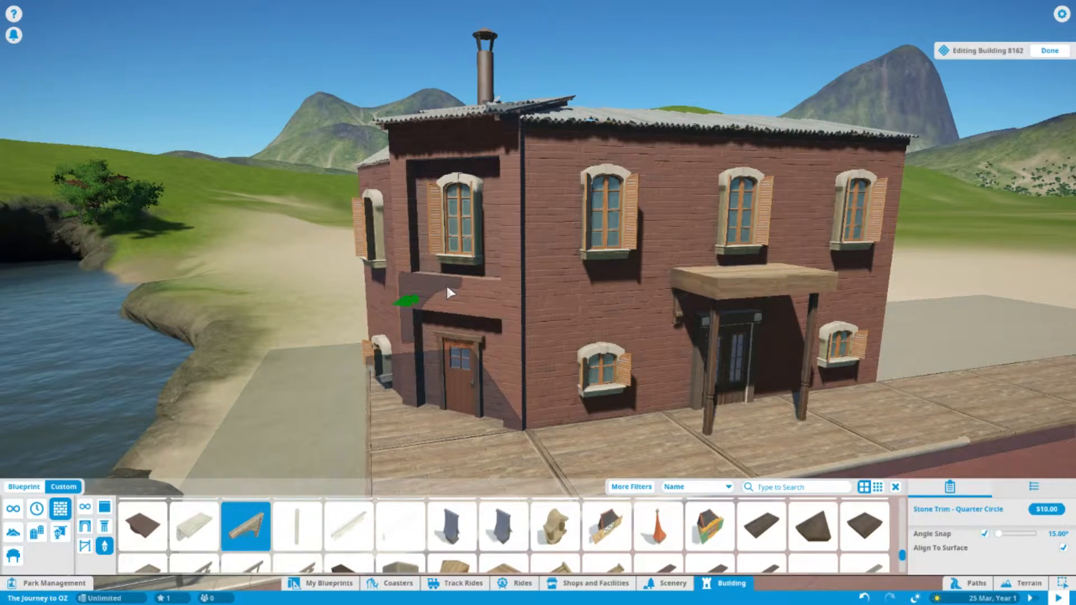
{"action": "left_click", "coordinate": [426, 295]}
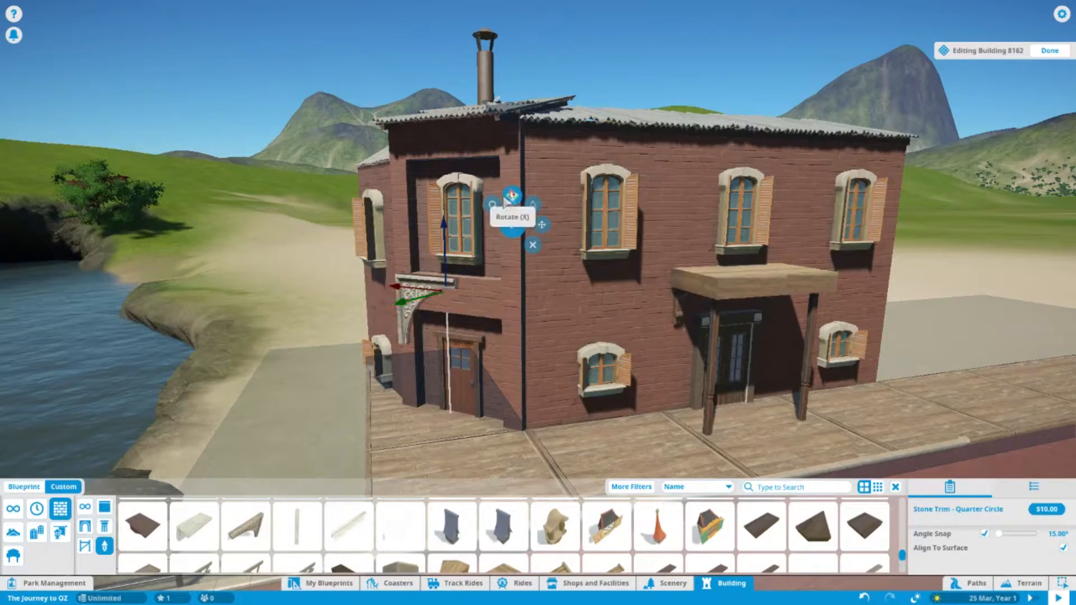
{"action": "left_click", "coordinate": [512, 198]}
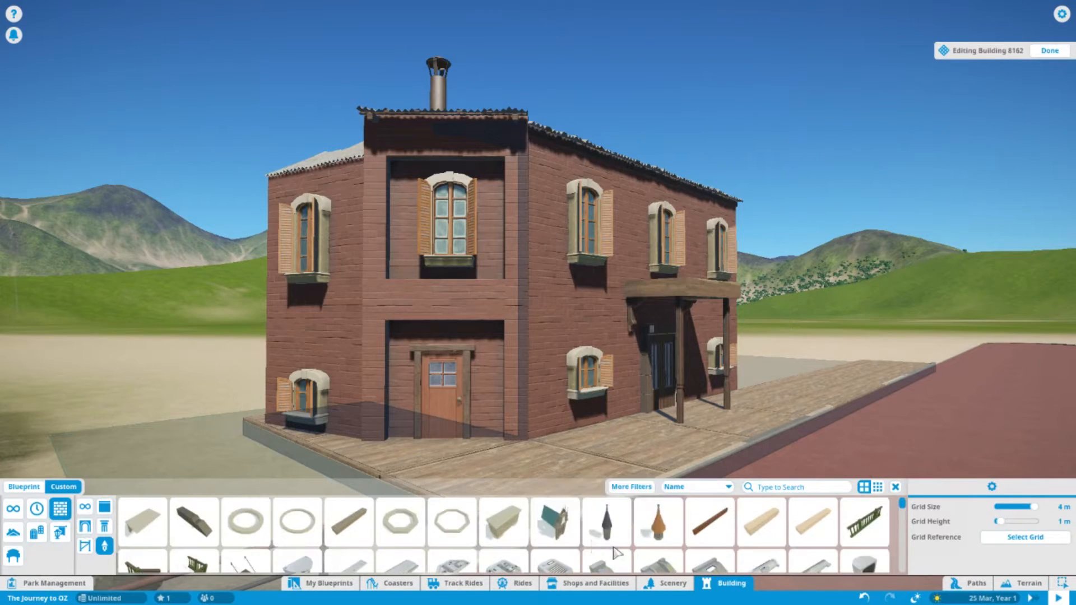
Step: Lay Concrete Decorative Course ledges between the storeys and under the roof edge
{"action": "left_click", "coordinate": [813, 523]}
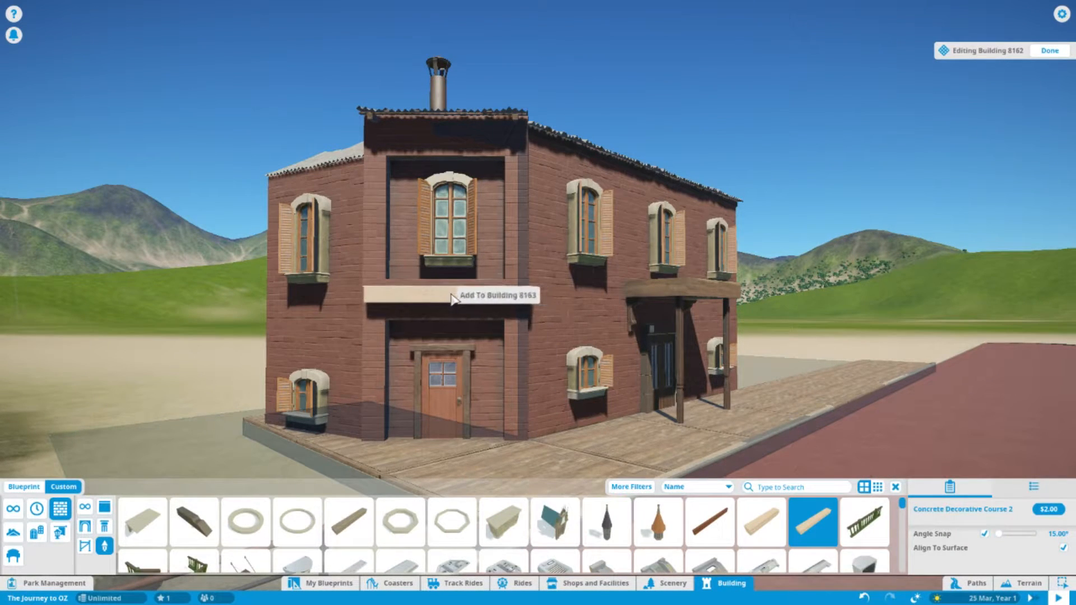
{"action": "left_click", "coordinate": [489, 296]}
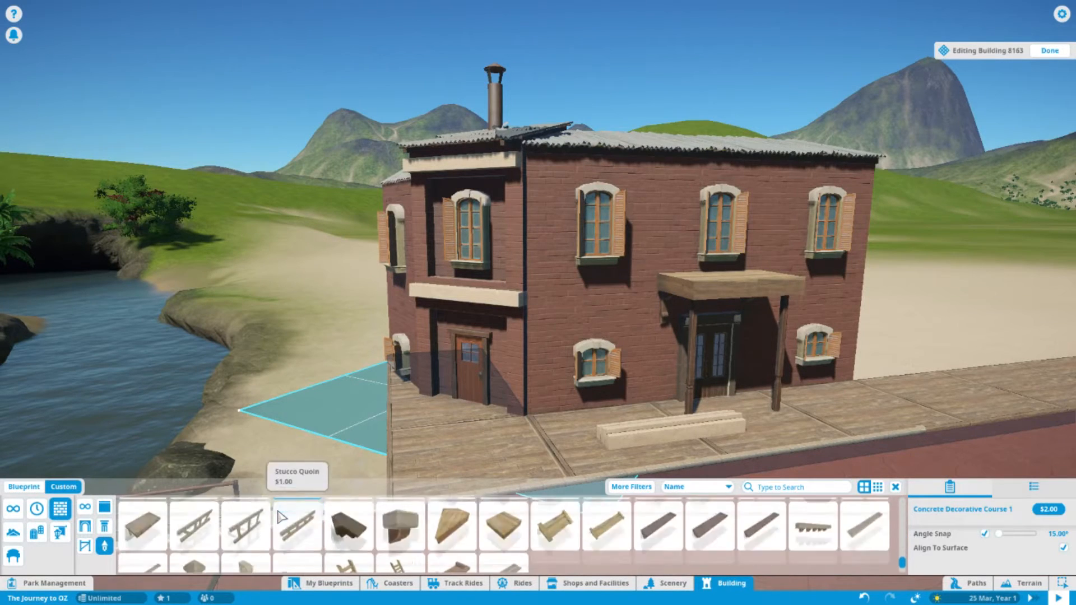
Step: Place a Wooden Plank 4m band along the wall at floor level, then pick another plank
{"action": "left_click", "coordinate": [143, 547]}
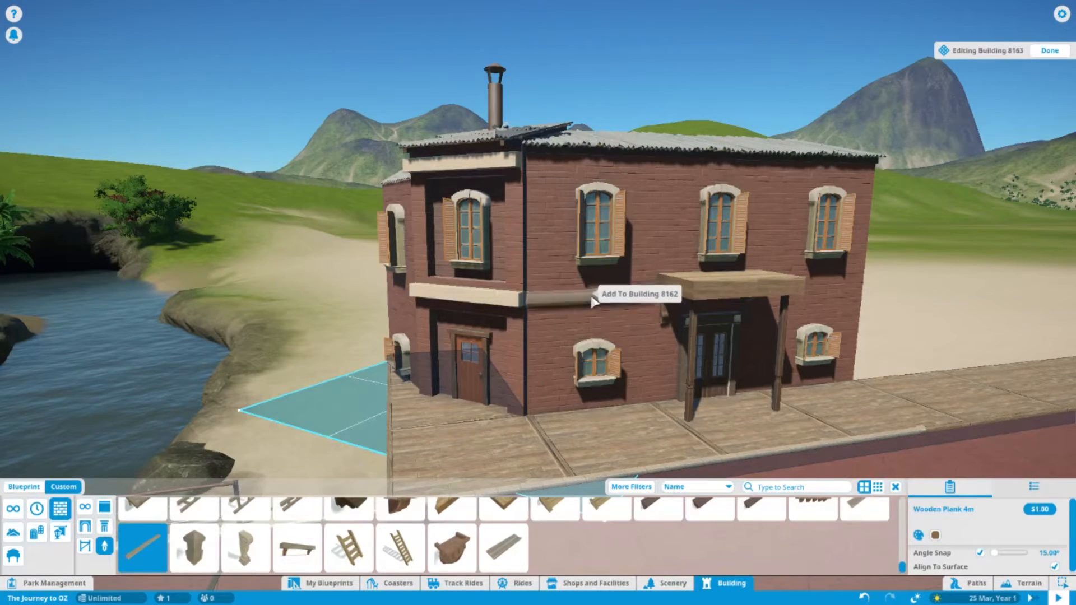
{"action": "left_click", "coordinate": [615, 303]}
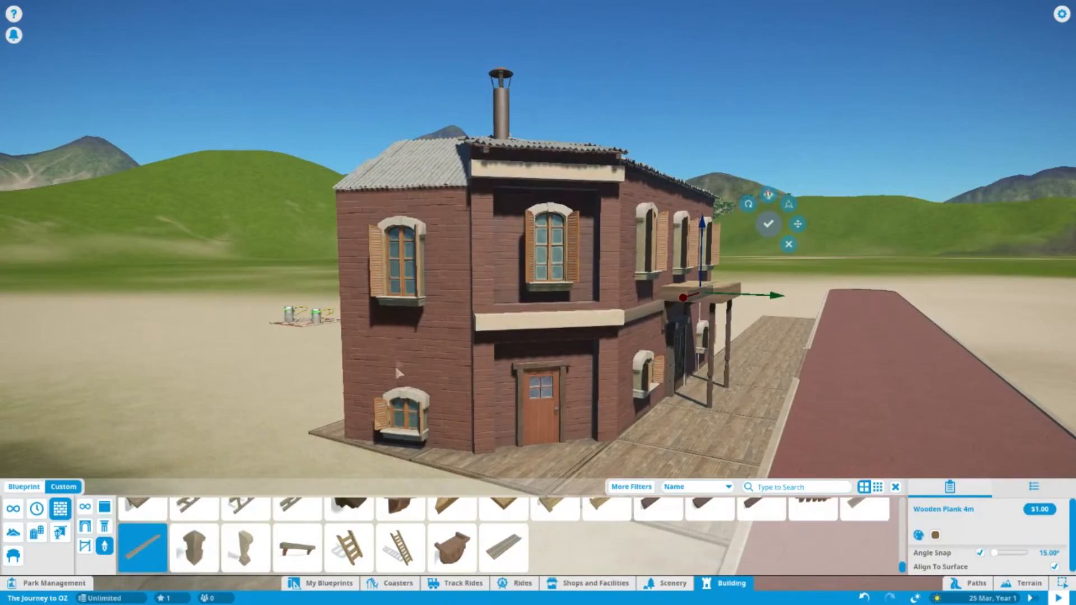
{"action": "left_click", "coordinate": [768, 224]}
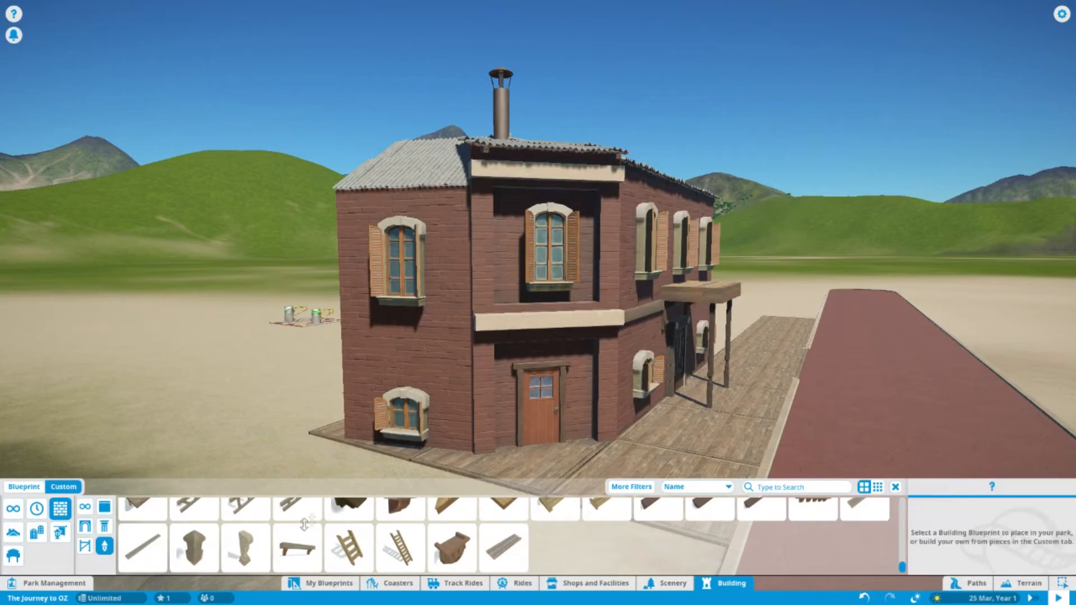
{"action": "left_click", "coordinate": [141, 547]}
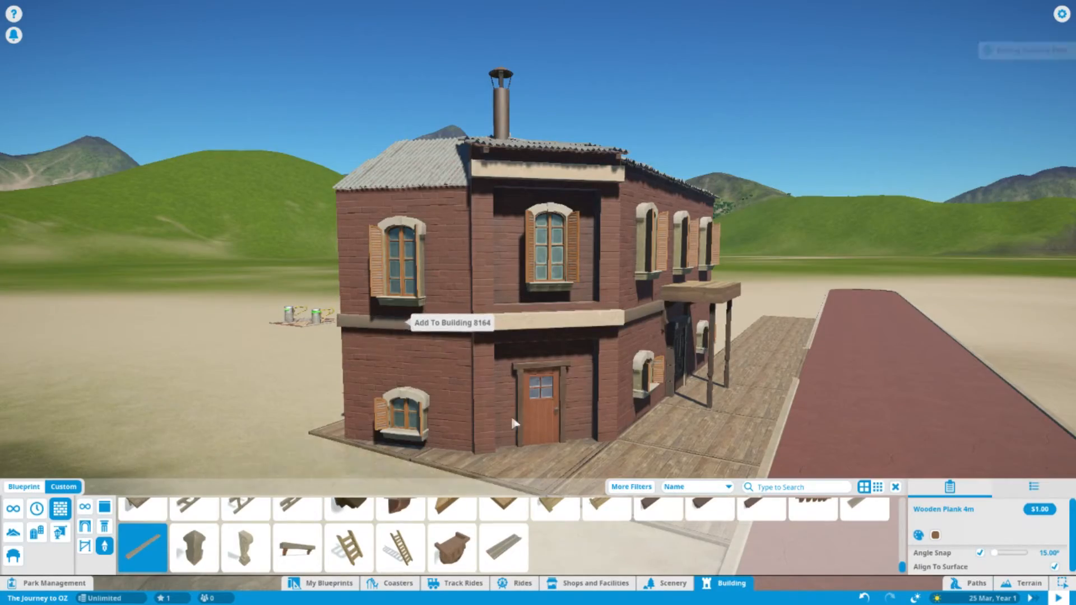